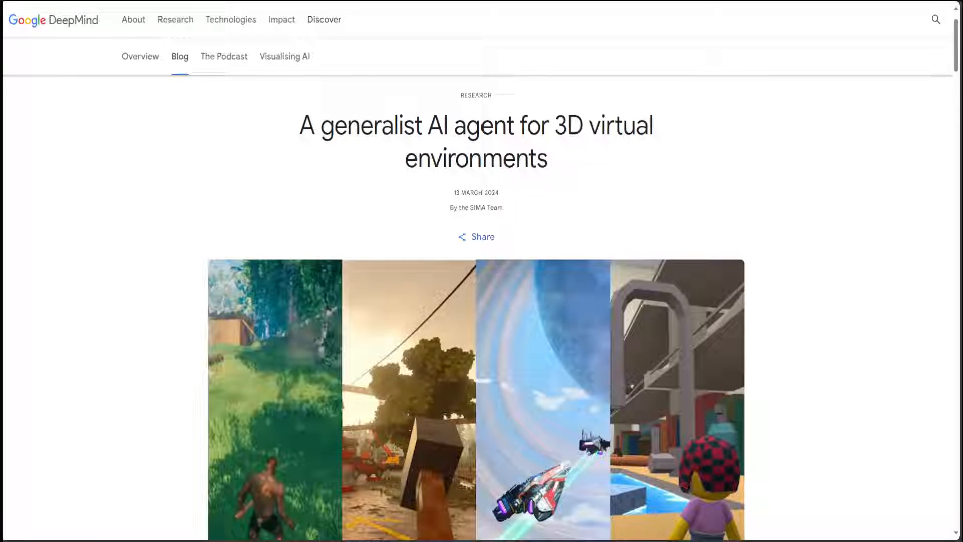
{"action": "scroll", "scroll_direction": "down", "scroll_amount": 3}
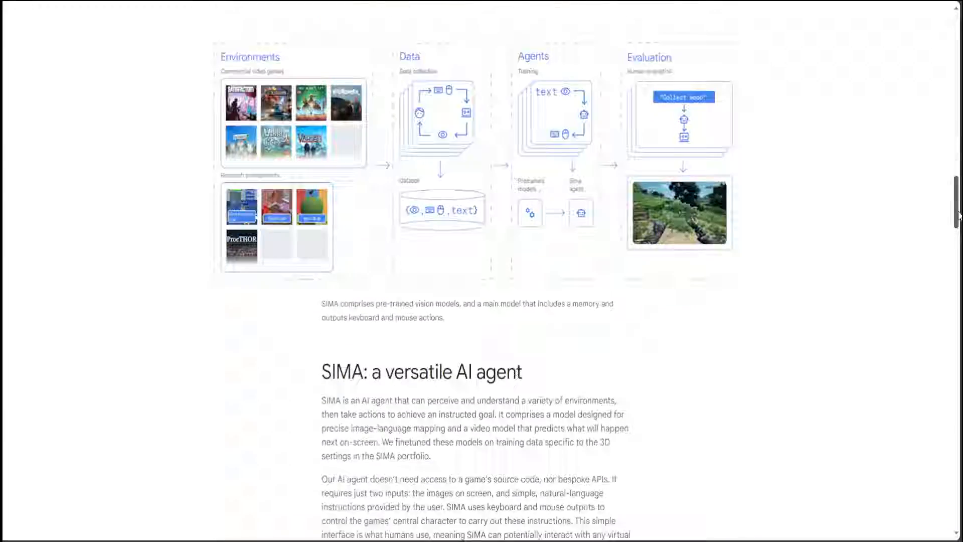
{"action": "scroll", "scroll_direction": "down", "scroll_amount": 3}
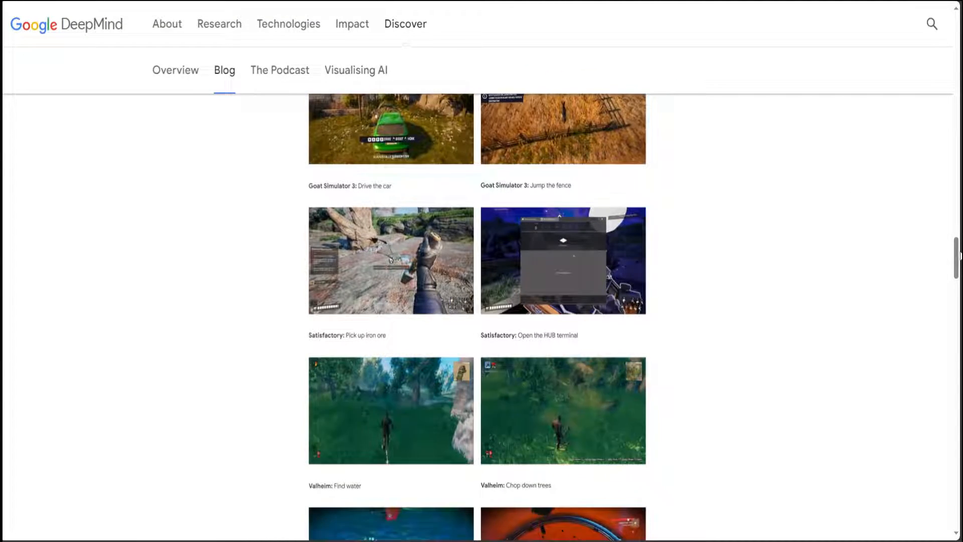
{"action": "scroll", "scroll_direction": "down", "scroll_amount": 3}
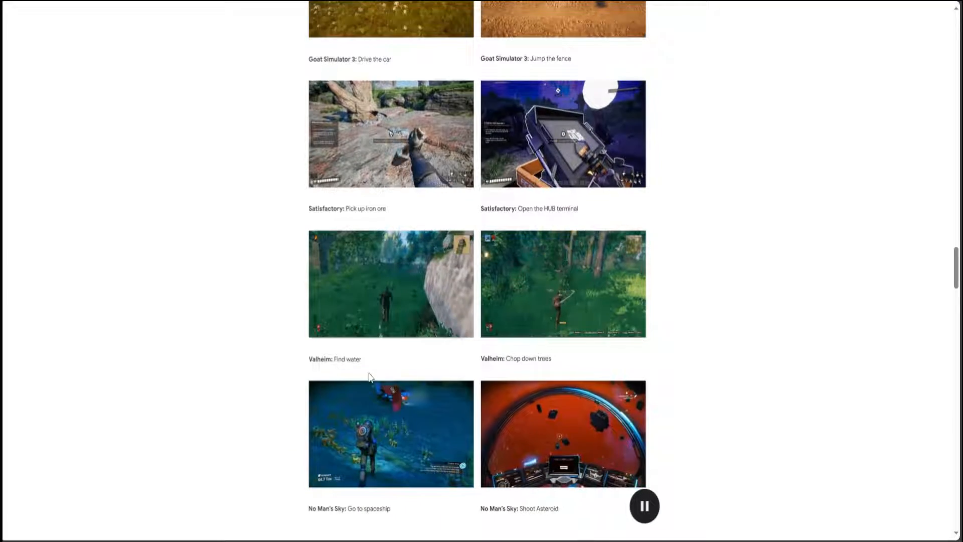
{"action": "scroll", "scroll_direction": "down", "scroll_amount": 3}
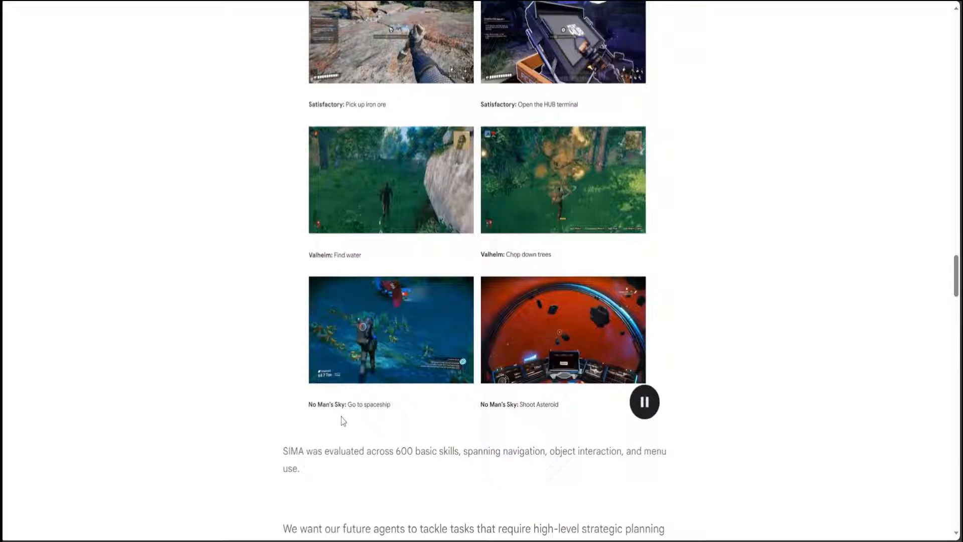
{"action": "mouse_move", "coordinate": [488, 479]}
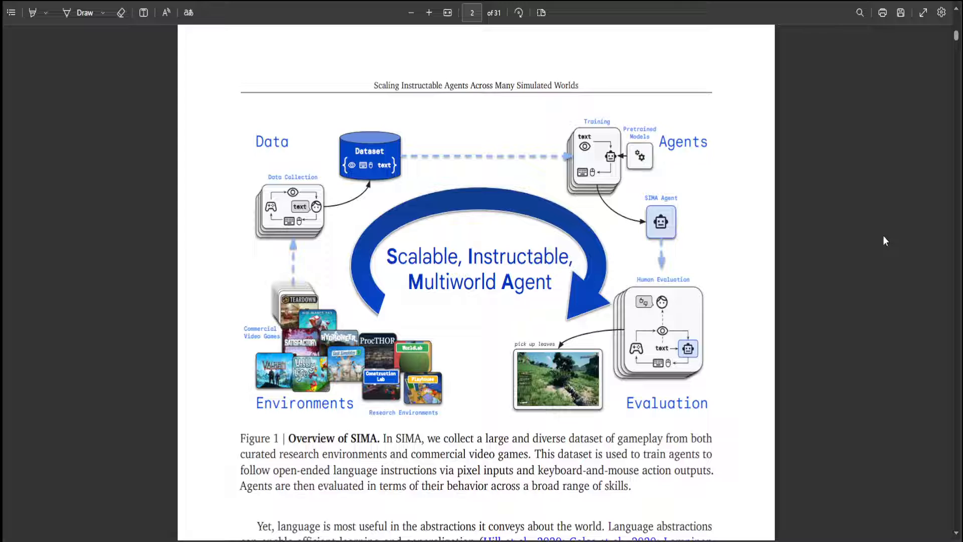
{"action": "mouse_move", "coordinate": [44, 312]}
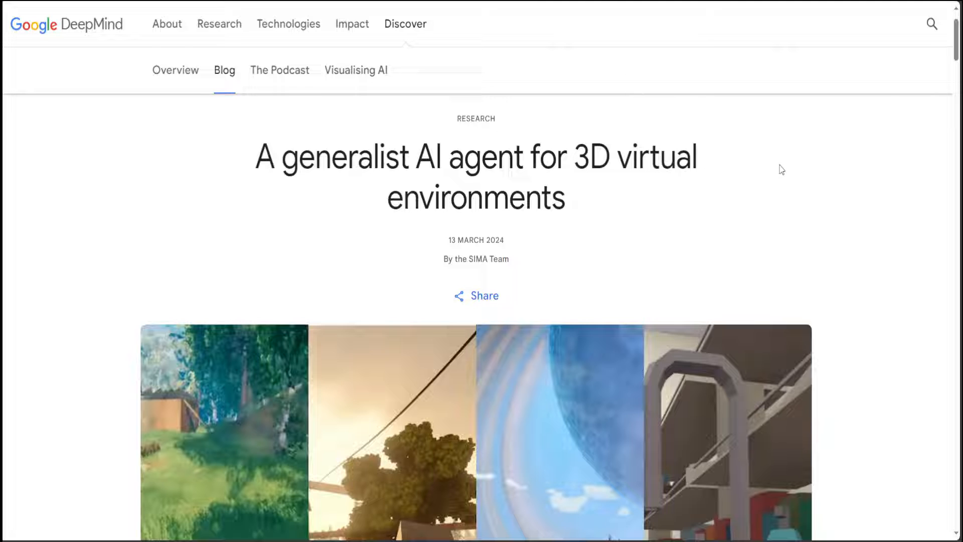
{"action": "scroll", "scroll_direction": "down", "scroll_amount": 3}
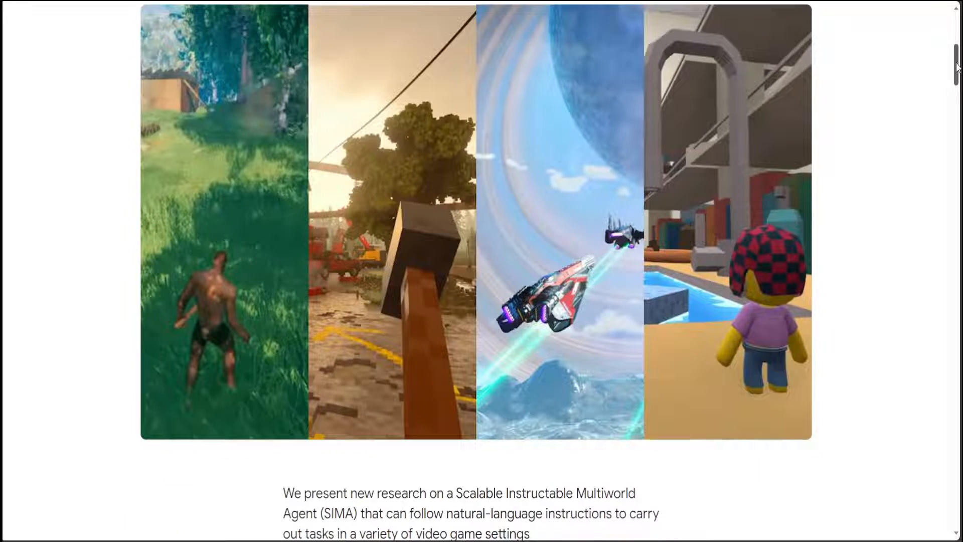